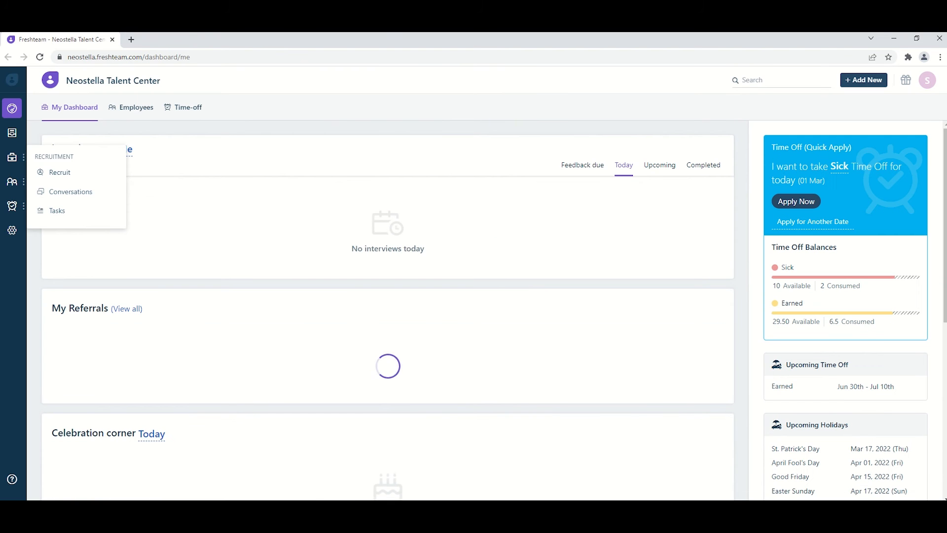
# - Go to Recruit and open the Sales Engineer job posting's details
pyautogui.click(11, 157)
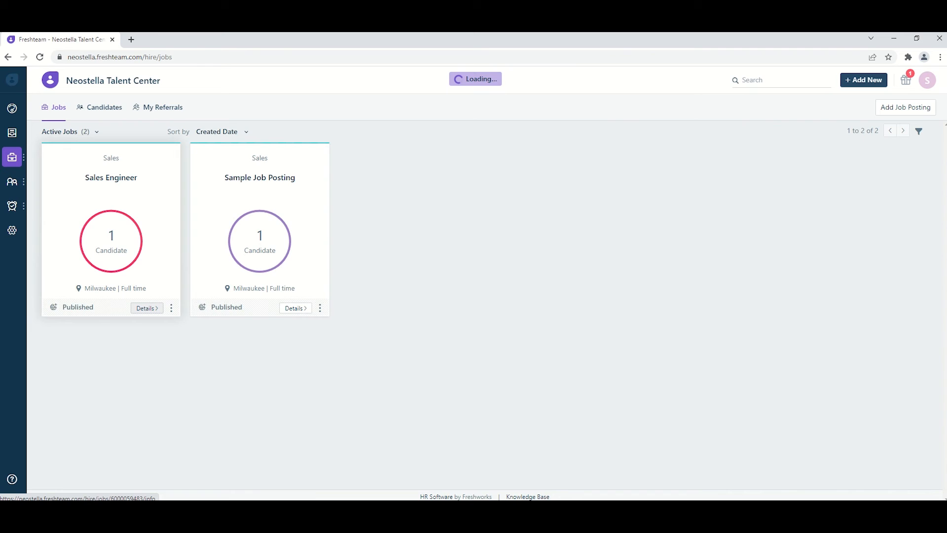
pyautogui.click(145, 308)
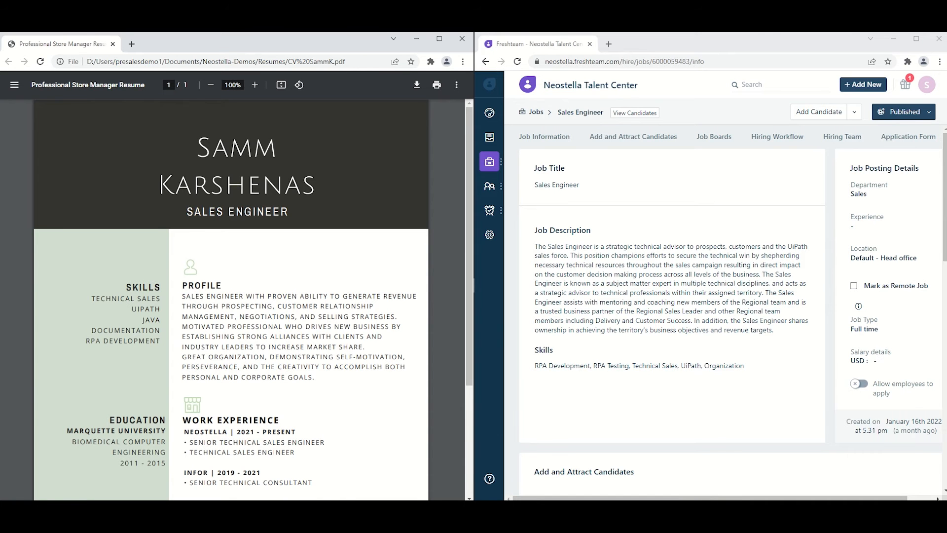
# - Compare the resume's Skills section against the job's Skills list, then maximize Freshteam
pyautogui.click(210, 84)
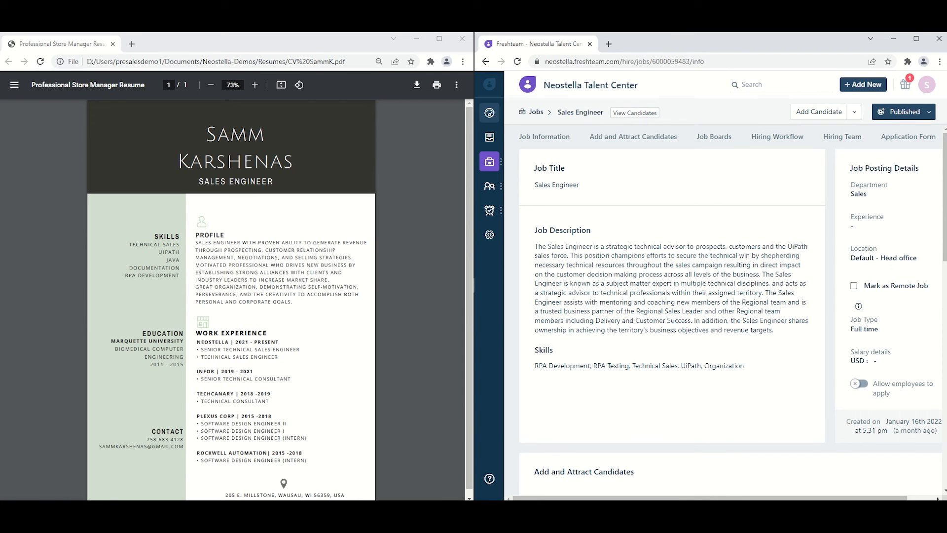
pyautogui.doubleClick(560, 366)
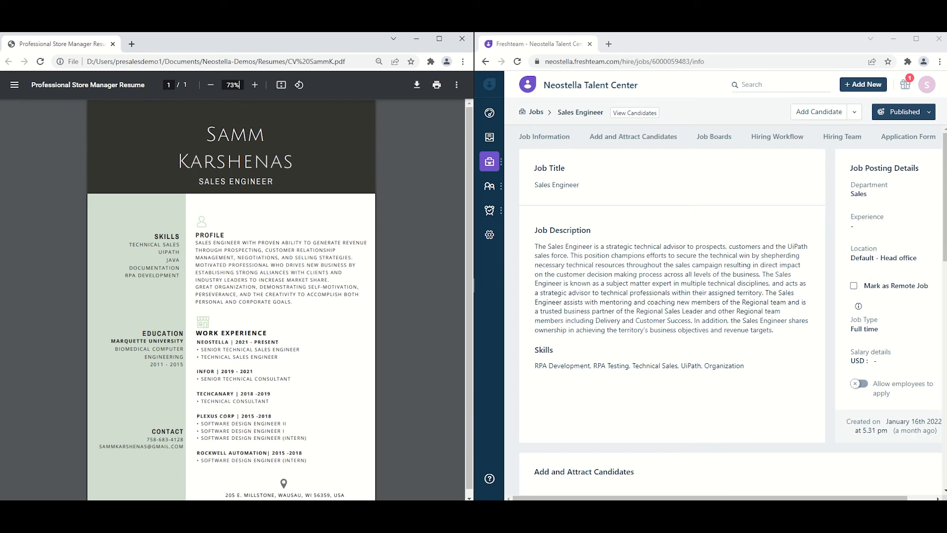
pyautogui.doubleClick(149, 275)
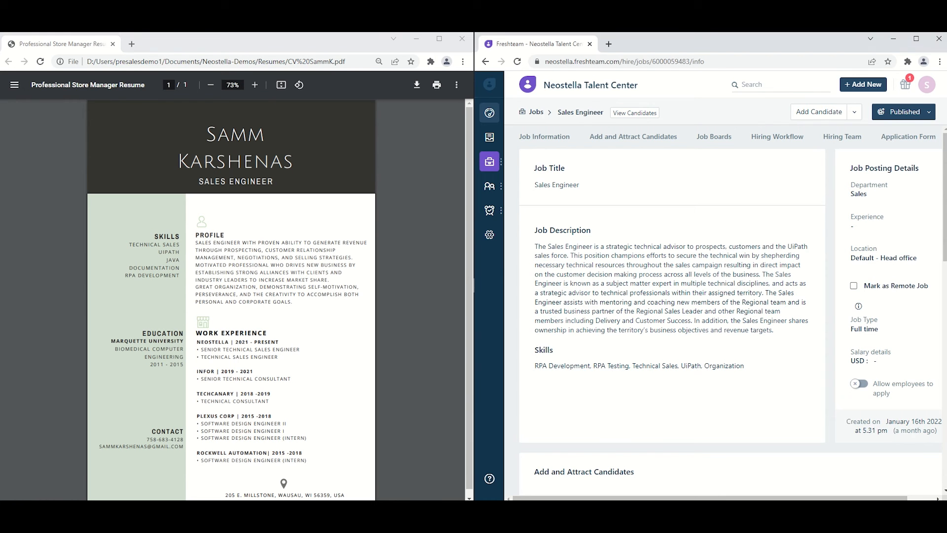
pyautogui.doubleClick(612, 365)
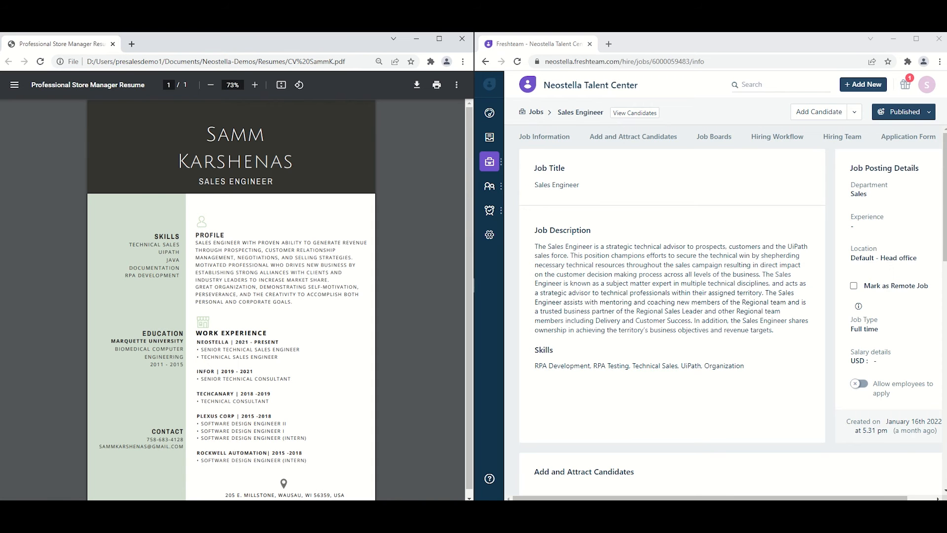
pyautogui.doubleClick(153, 244)
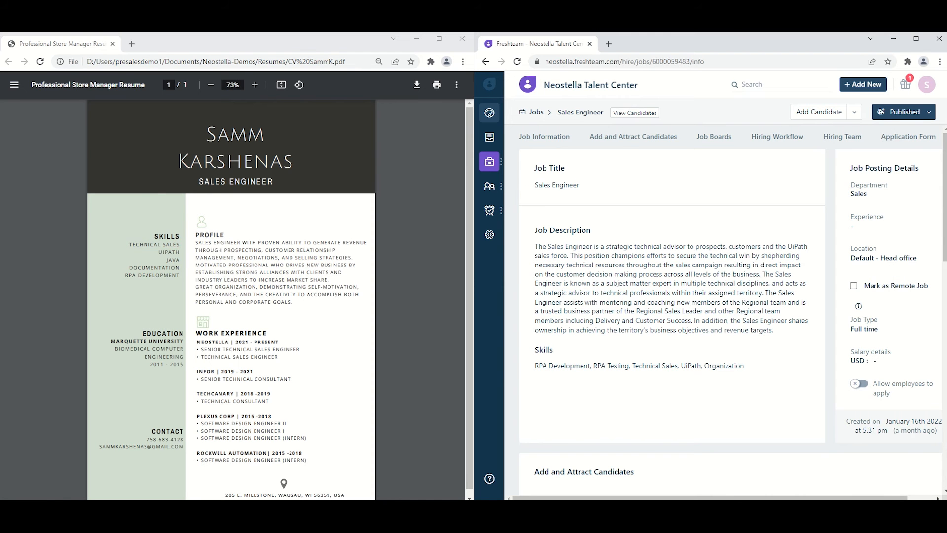
pyautogui.doubleClick(690, 366)
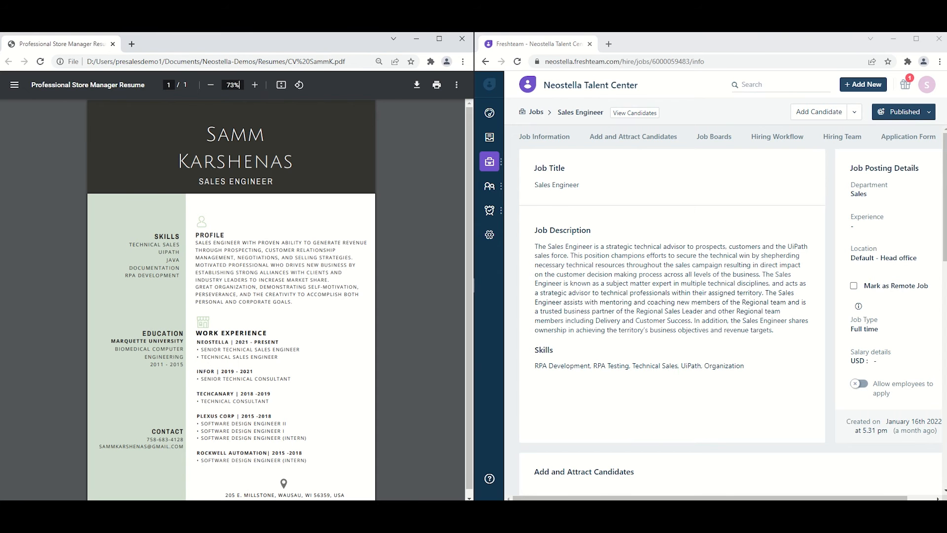
pyautogui.doubleClick(169, 251)
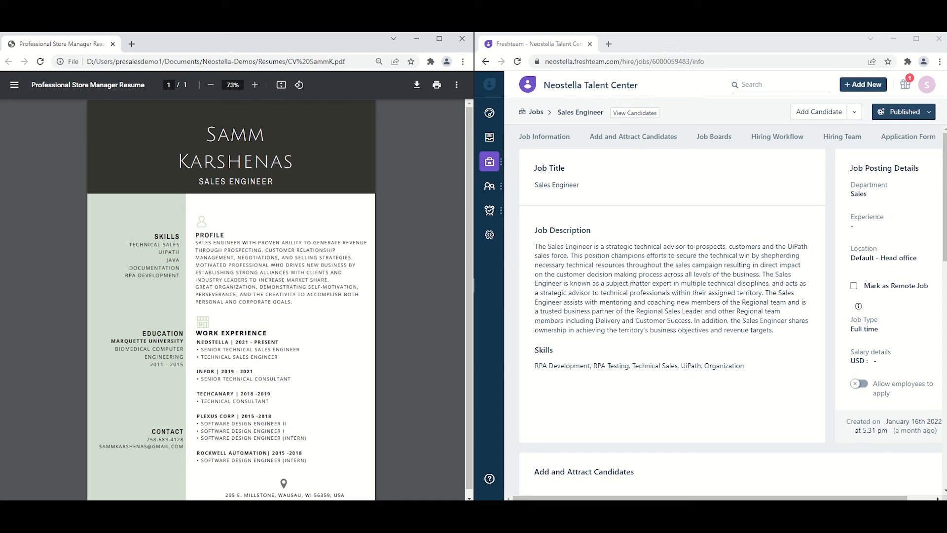
pyautogui.doubleClick(235, 287)
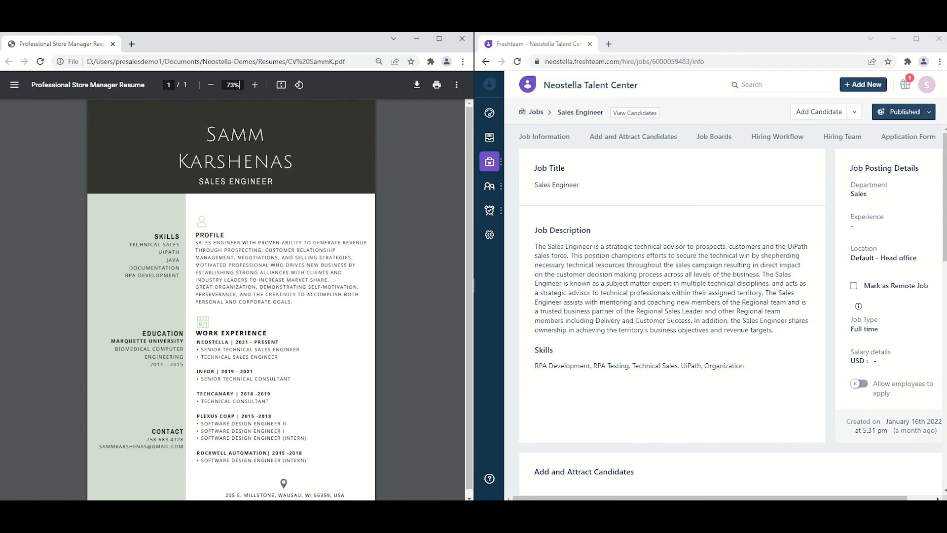
pyautogui.click(113, 43)
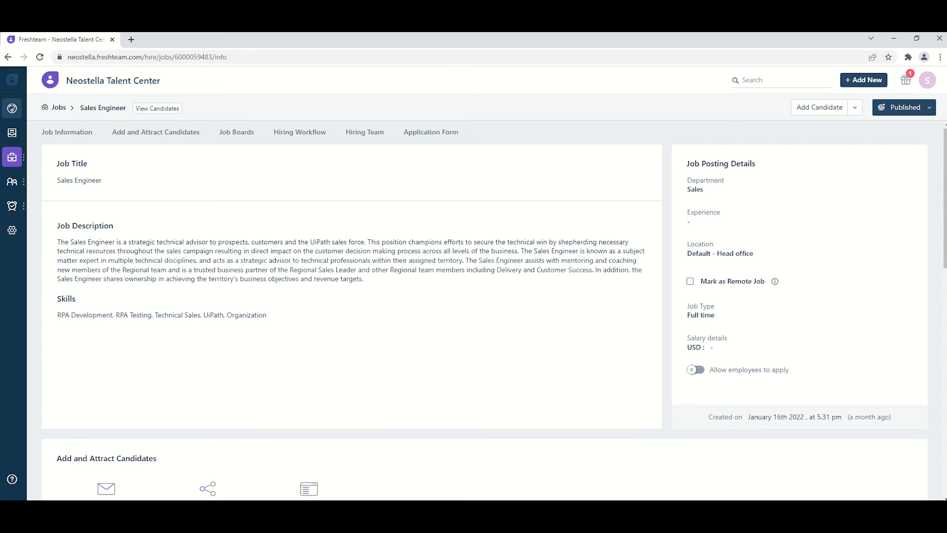
pyautogui.click(157, 108)
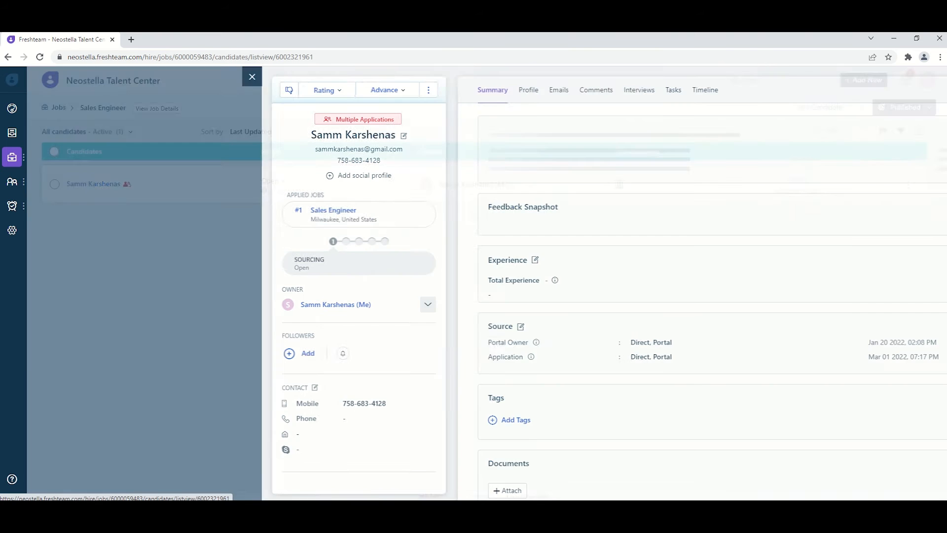
pyautogui.click(596, 89)
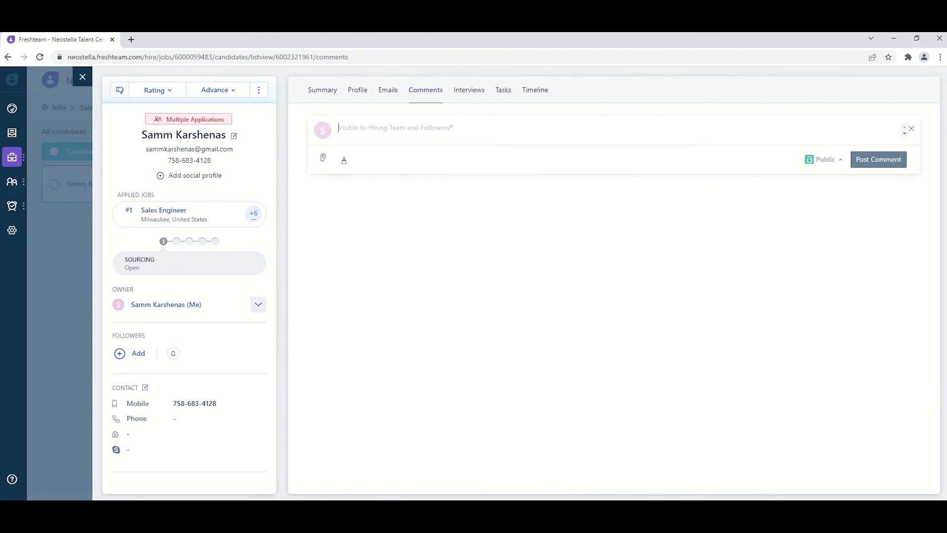
pyautogui.click(878, 159)
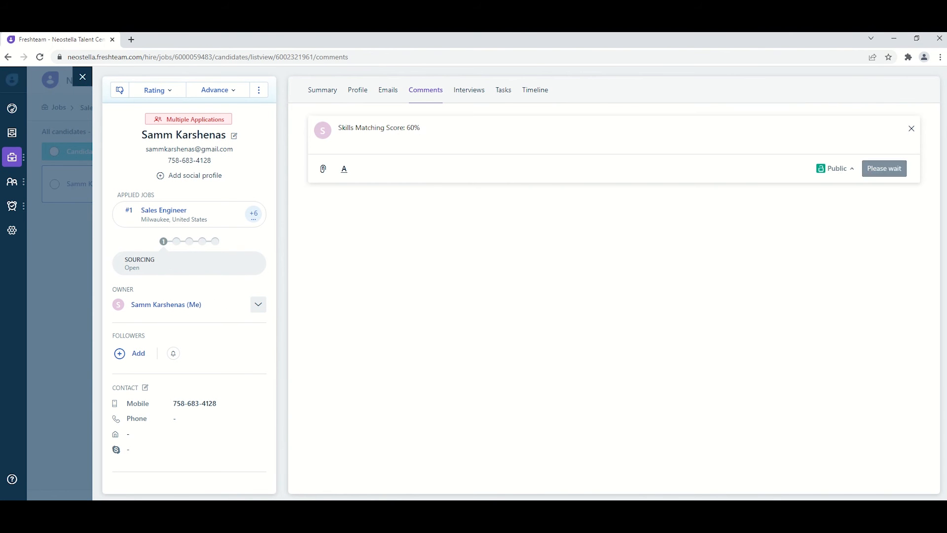
pyautogui.click(883, 168)
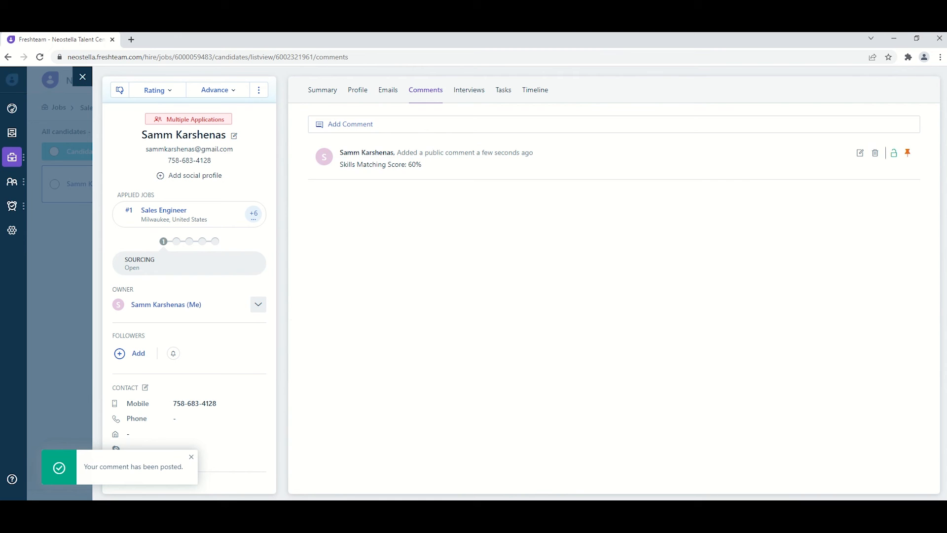
pyautogui.click(357, 89)
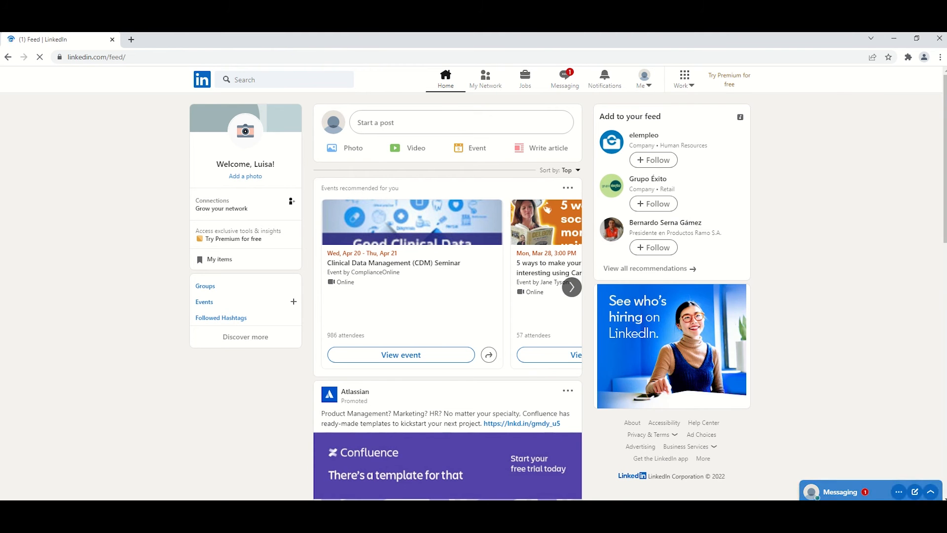
pyautogui.write('Samm Karshenas')
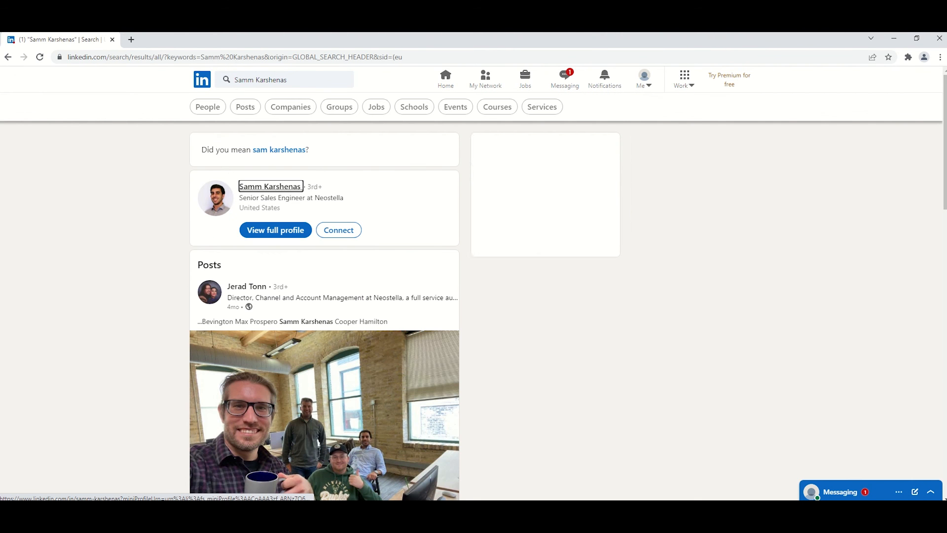
pyautogui.click(270, 186)
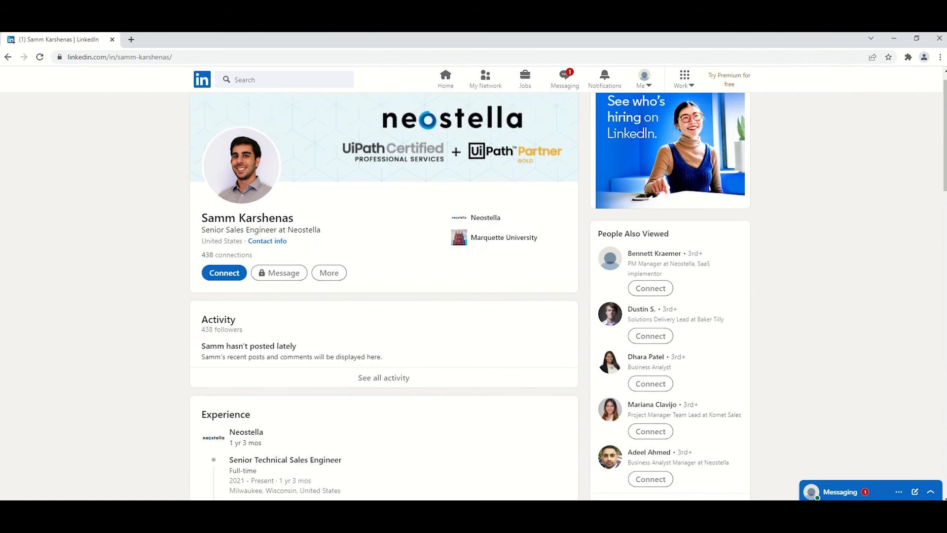
pyautogui.scroll(-3)
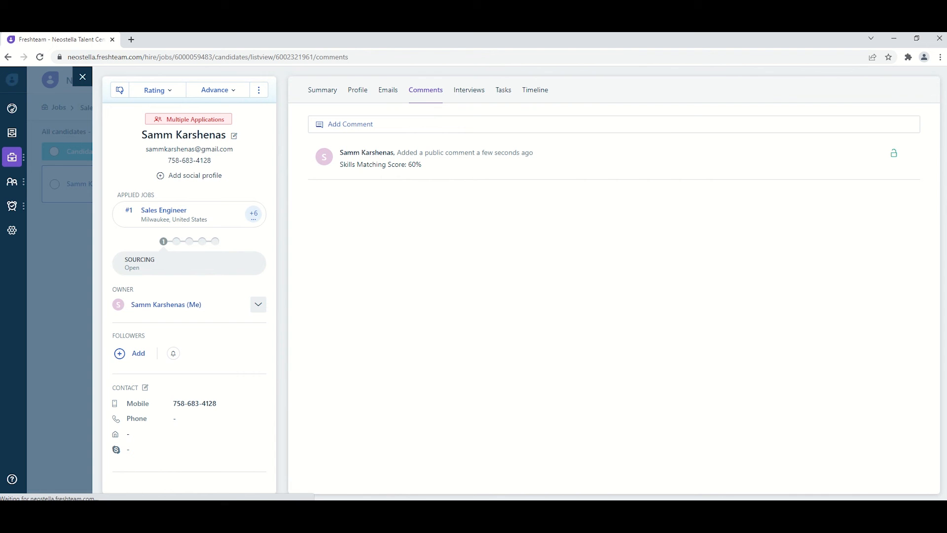
pyautogui.write('Lin')
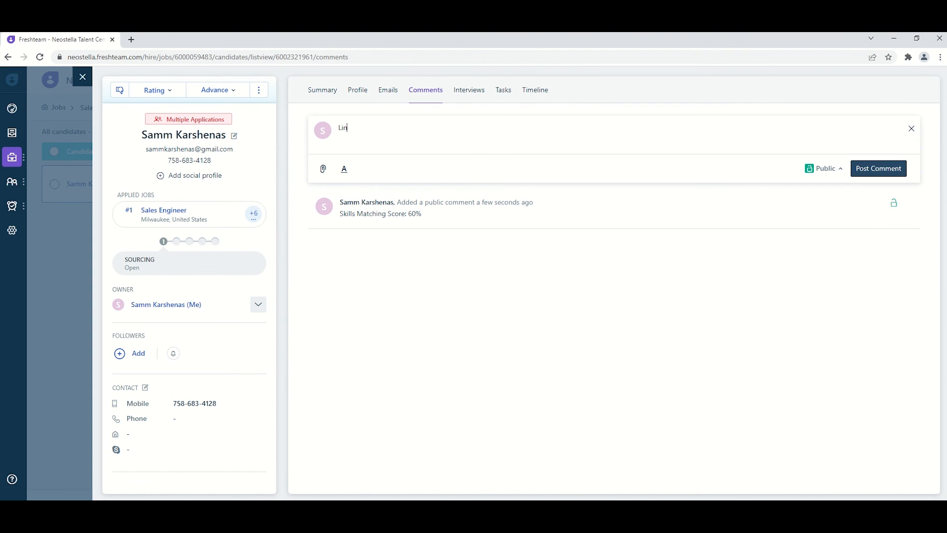
pyautogui.click(877, 168)
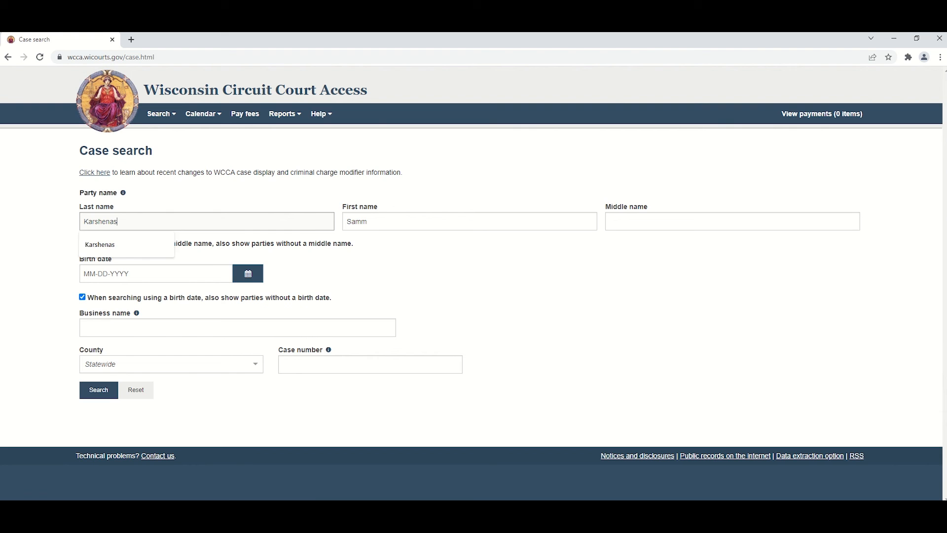
pyautogui.click(99, 390)
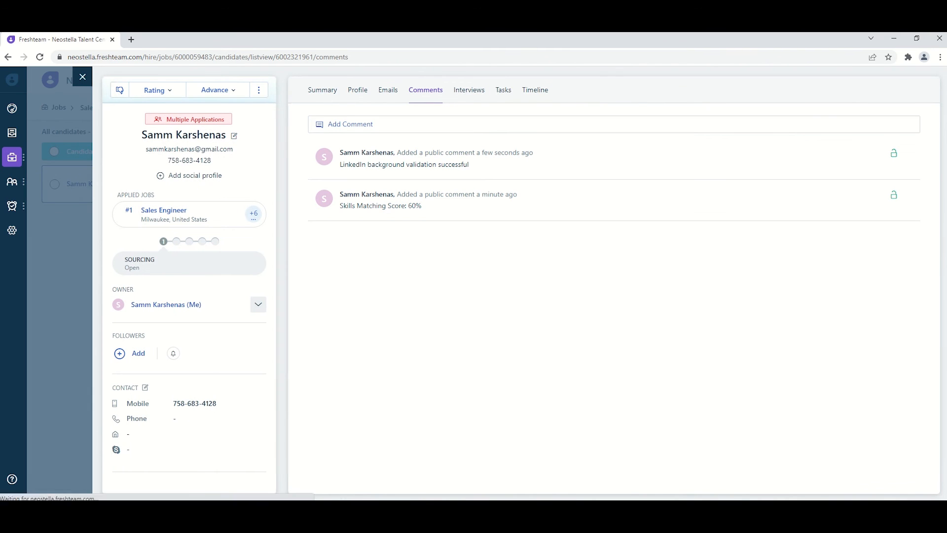
pyautogui.write('No criminal records found')
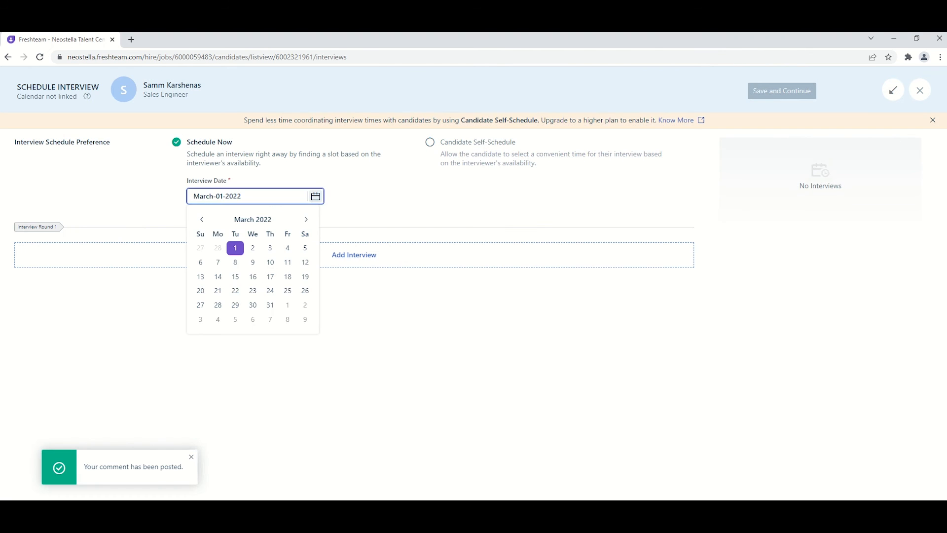
# - Schedule a March 17 10 AM interview and email the details to the candidate
pyautogui.click(270, 277)
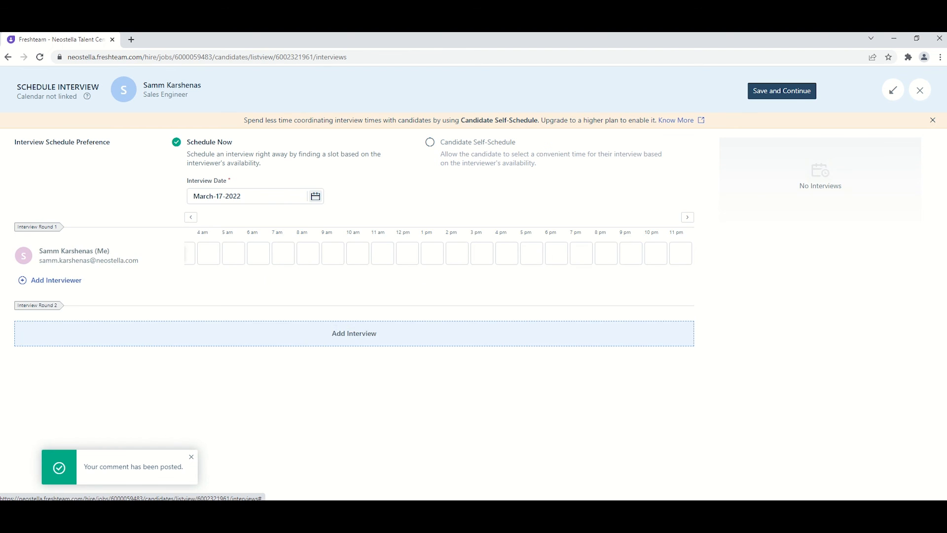
pyautogui.click(356, 252)
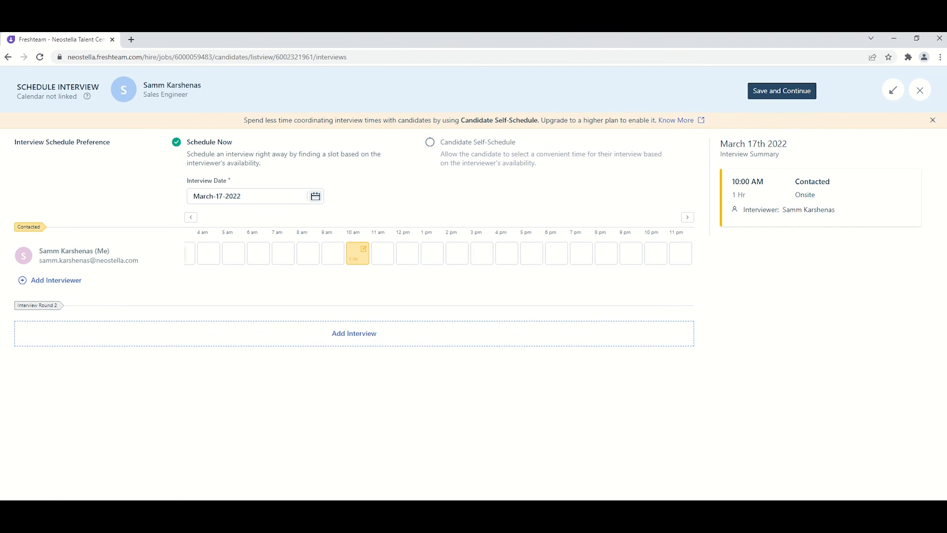
pyautogui.click(781, 91)
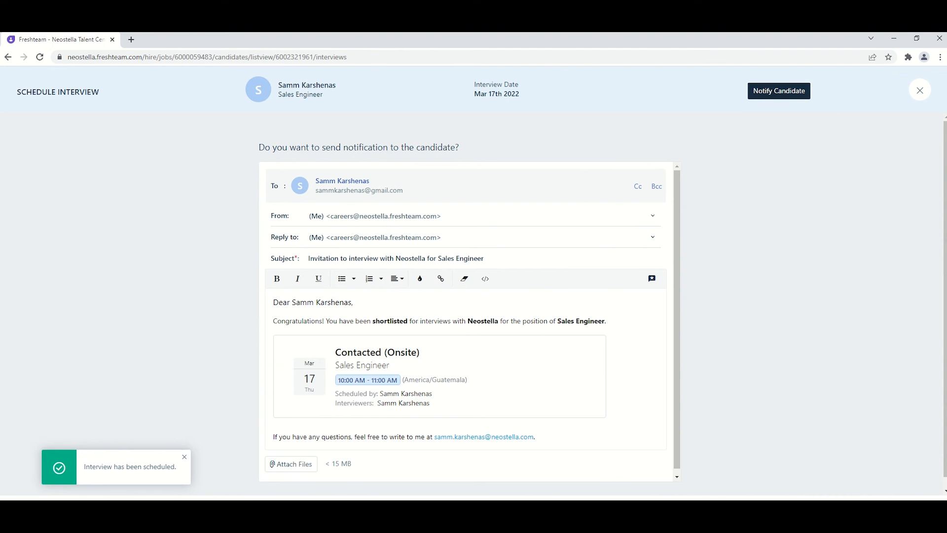
pyautogui.click(779, 91)
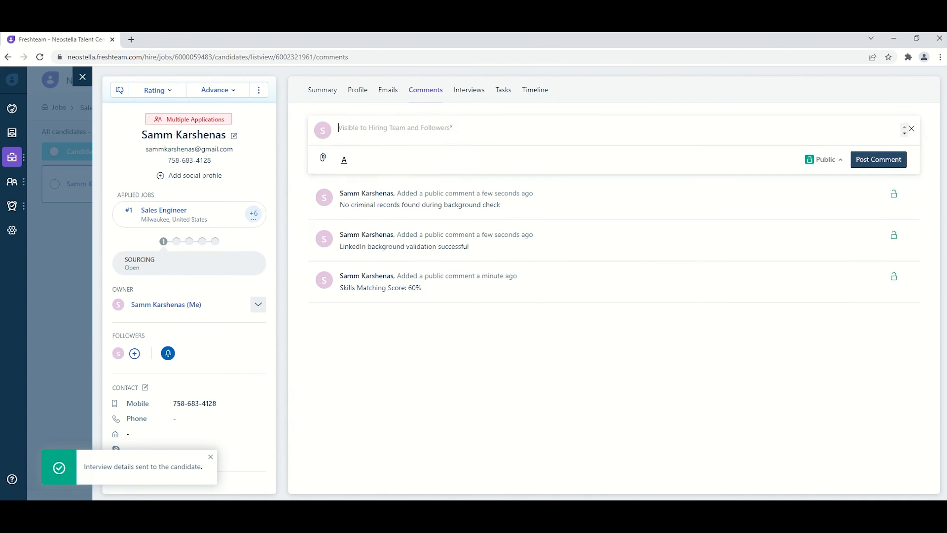
# - Post the comment 'Interview invite was sent for March 17 - 10:00AM over email.'
pyautogui.write('Interview invite was sent for March 17 - 10:00AM over email.')
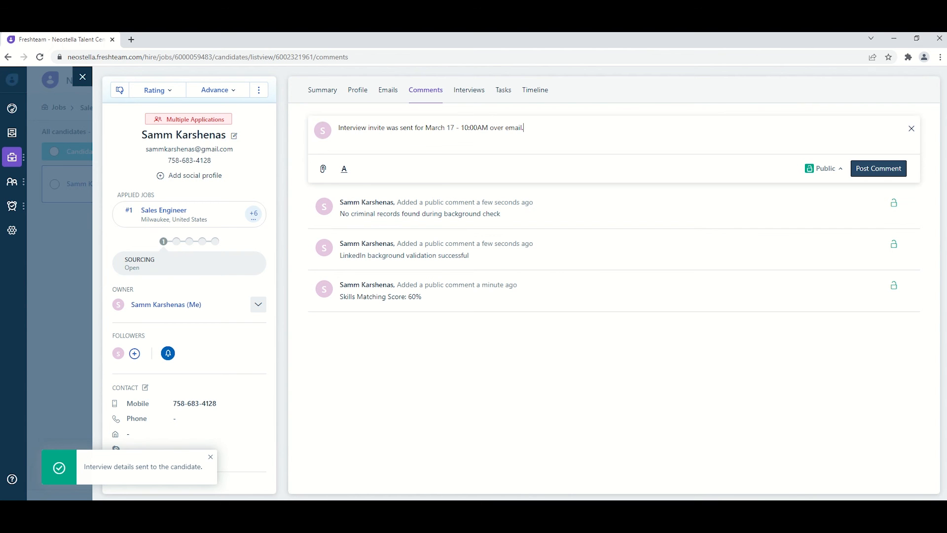
pyautogui.click(215, 90)
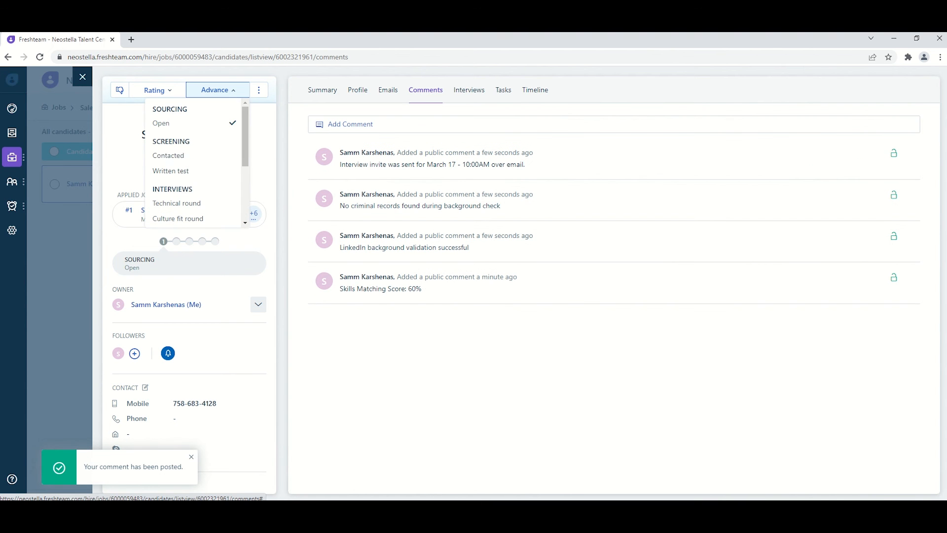